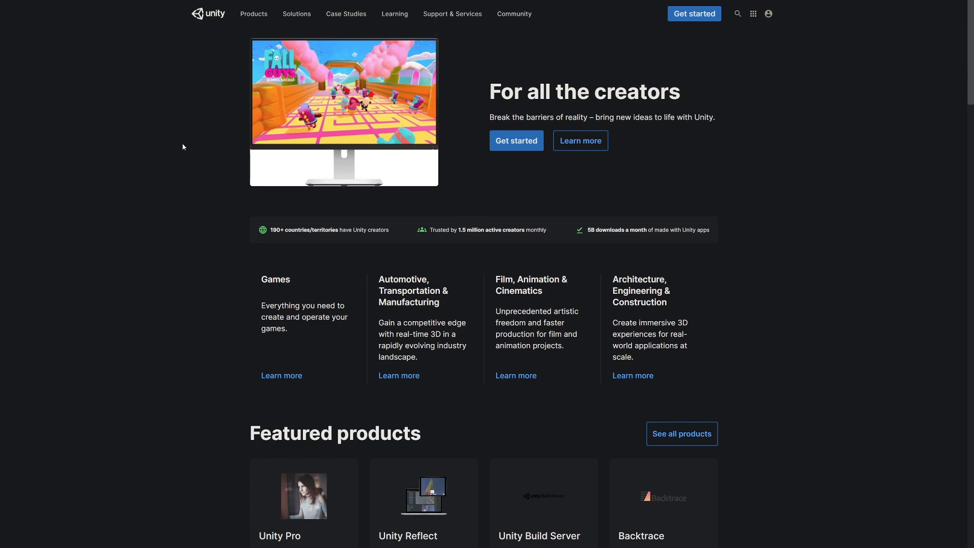
mouse_move(466, 170)
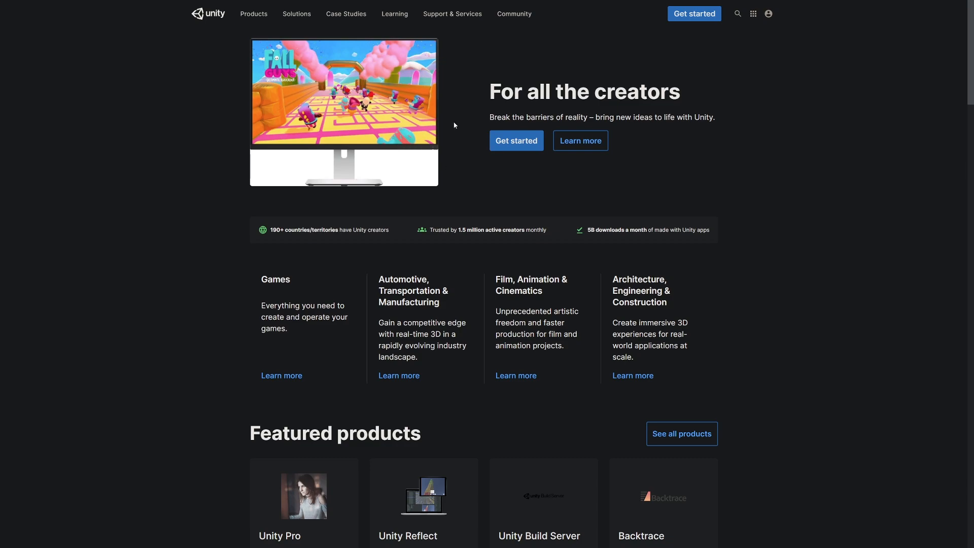
mouse_move(547, 181)
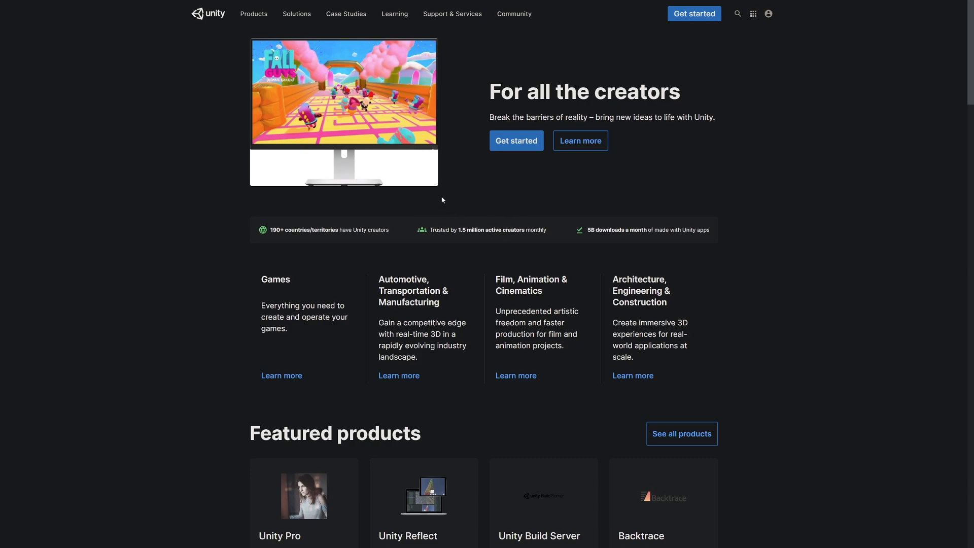
Step: View the Individual plans full-screen, check the Personal plan's eligibility, and get started with the free Personal plan
key("F11")
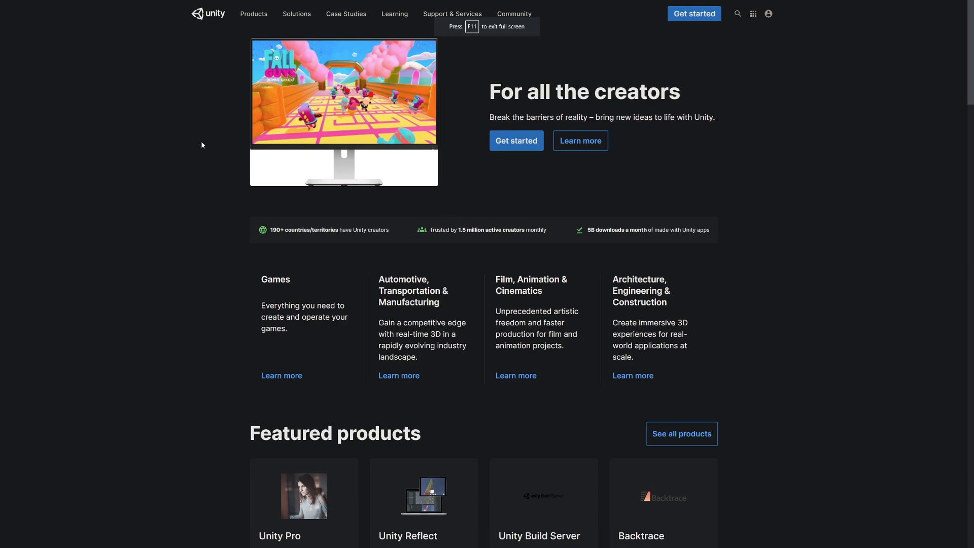
mouse_move(174, 149)
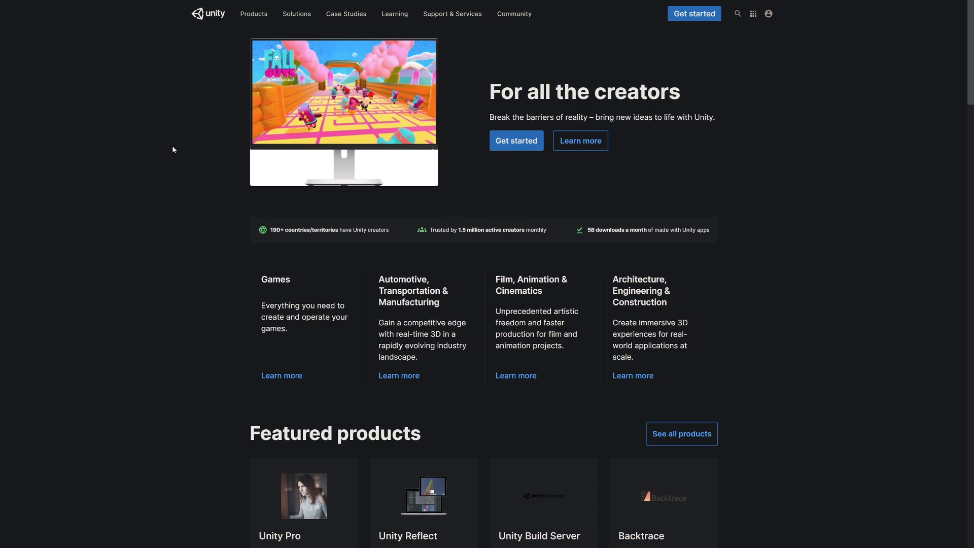
mouse_move(479, 178)
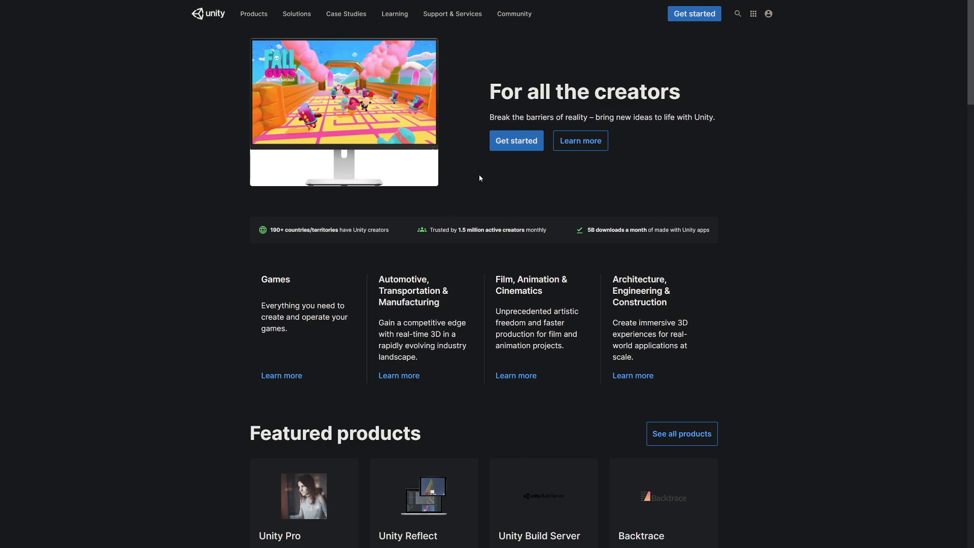
mouse_move(454, 124)
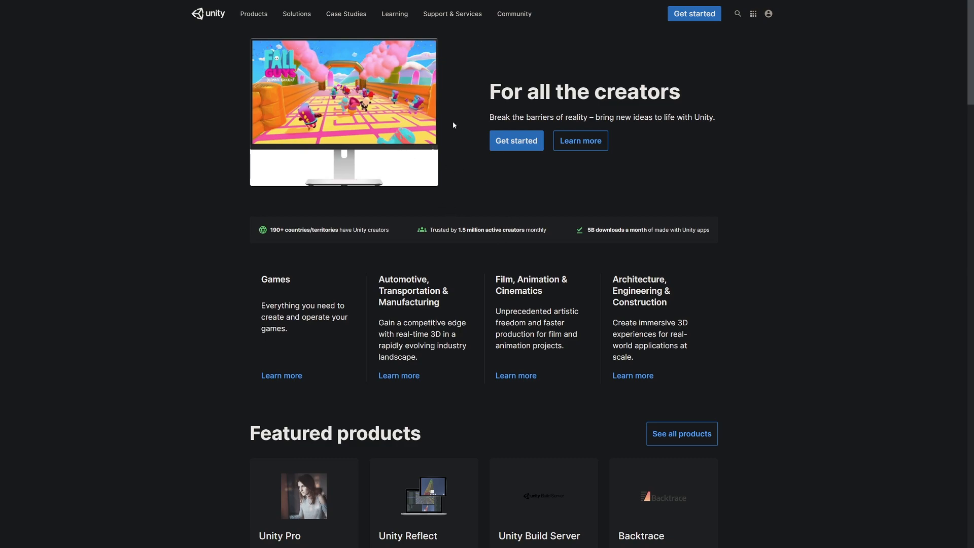
mouse_move(548, 181)
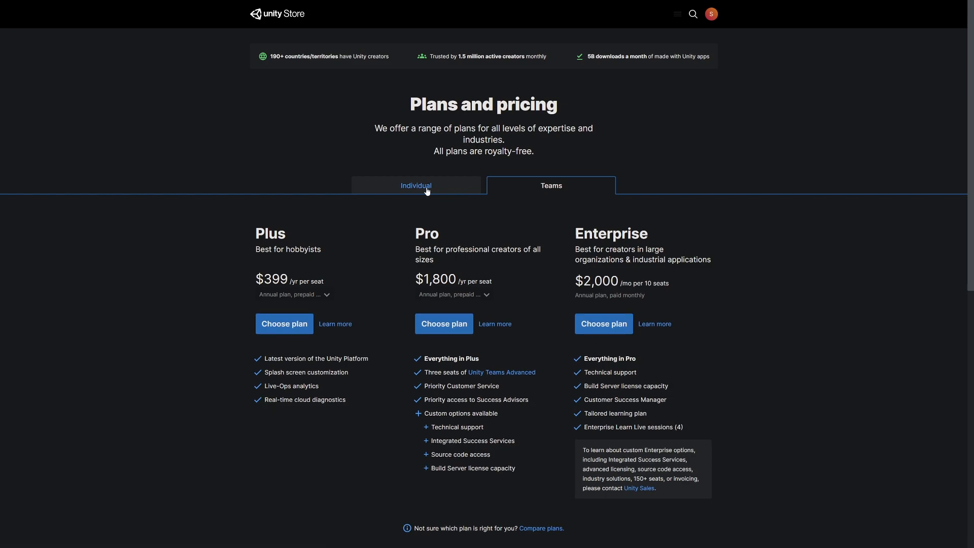
left_click(416, 185)
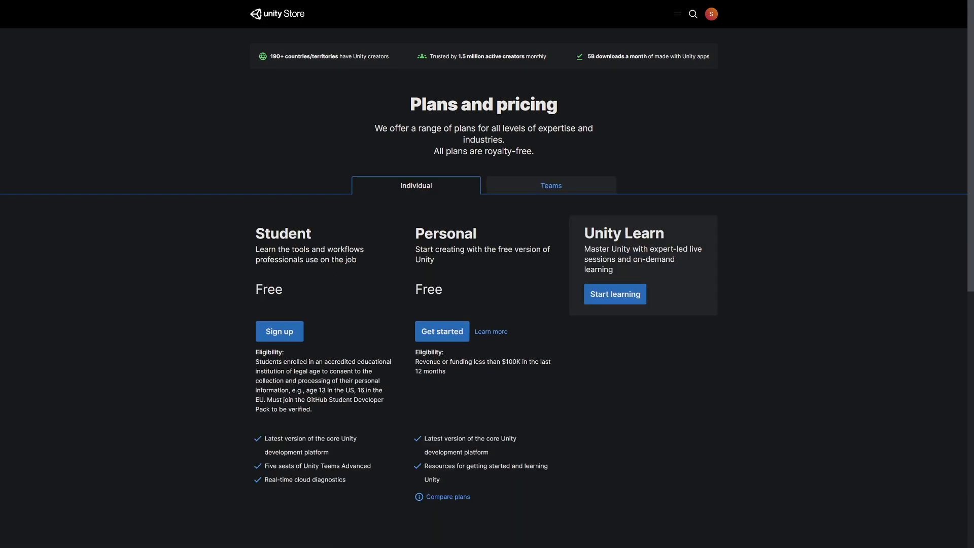
mouse_move(272, 322)
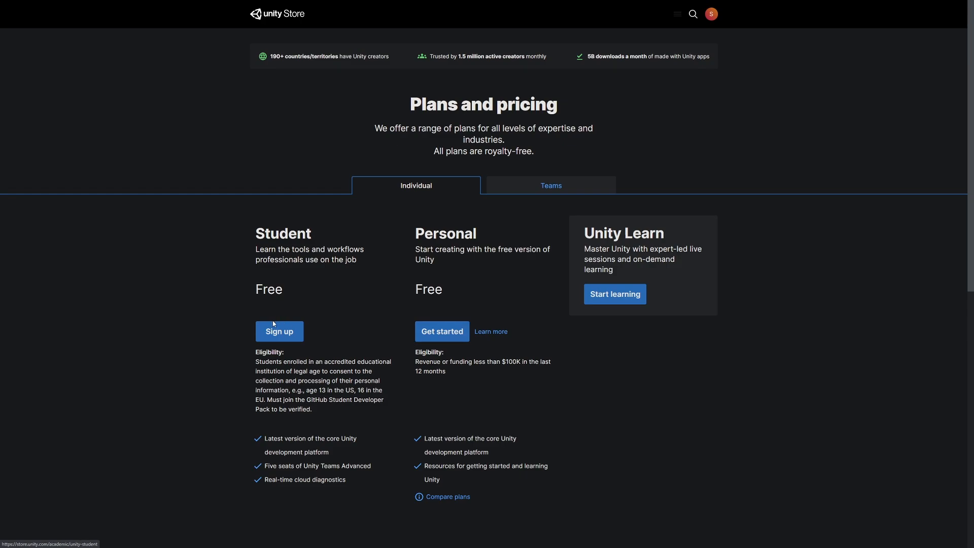
mouse_move(296, 350)
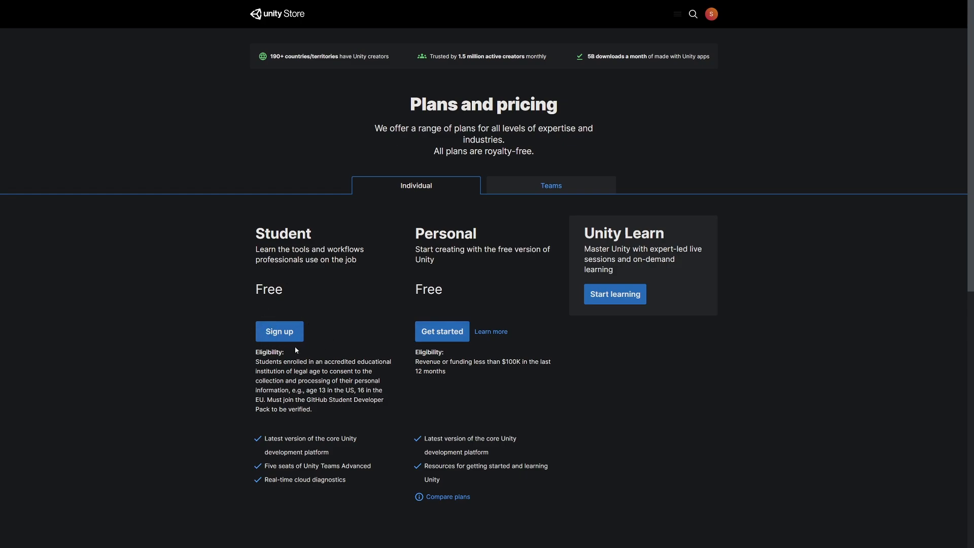
mouse_move(279, 331)
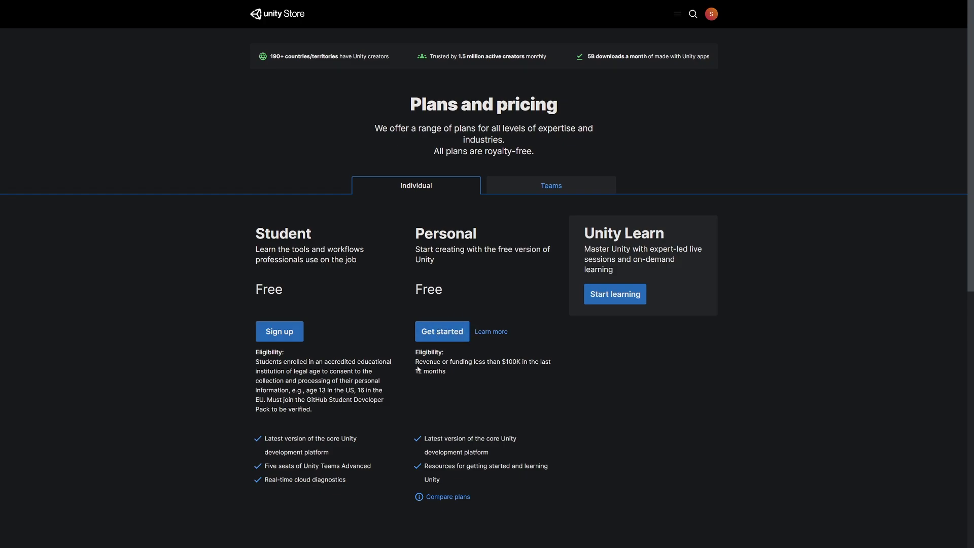
left_click_drag(415, 361, 446, 371)
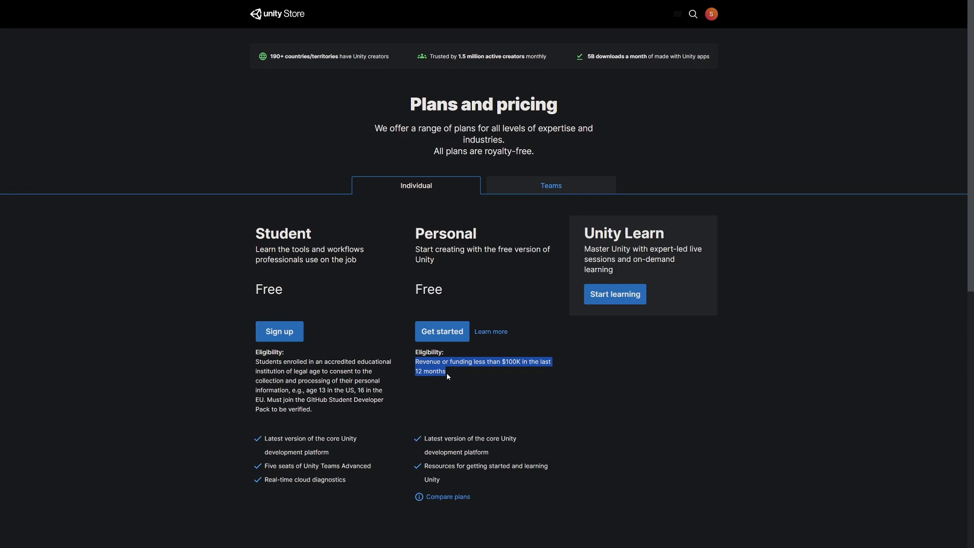
mouse_move(455, 376)
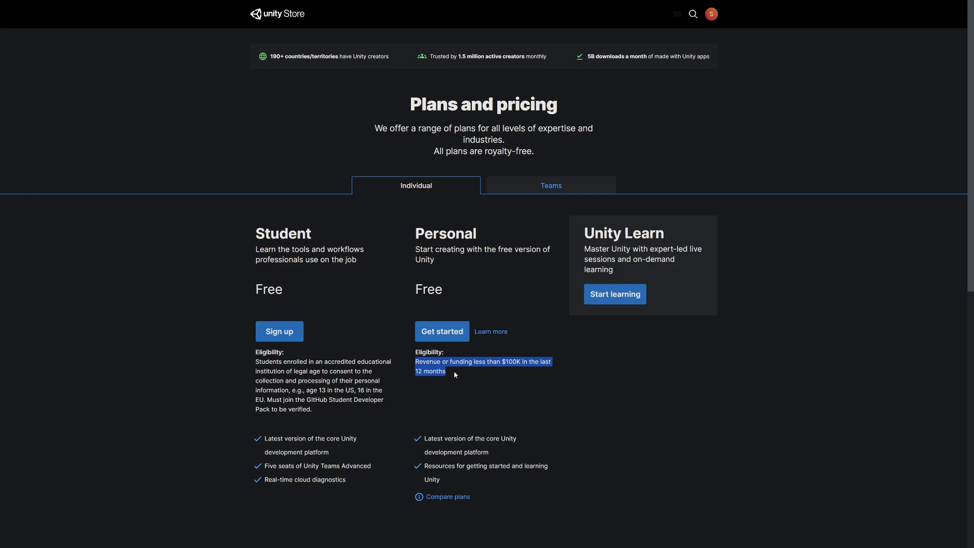
left_click(445, 356)
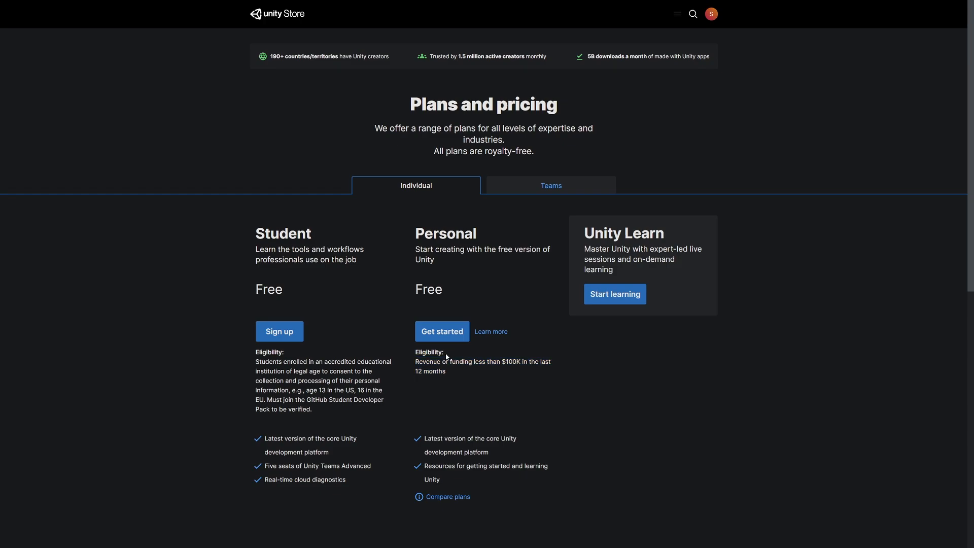
mouse_move(562, 240)
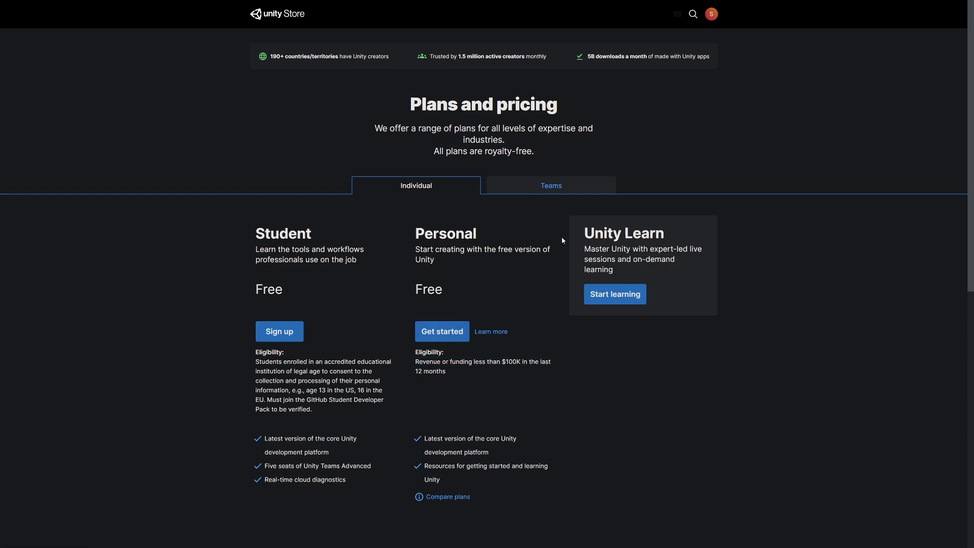
mouse_move(476, 357)
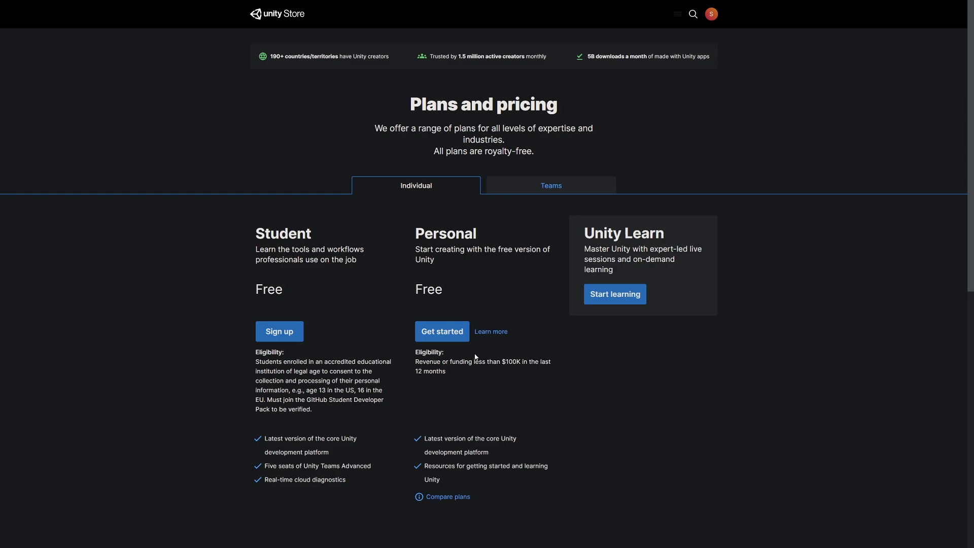
left_click(442, 331)
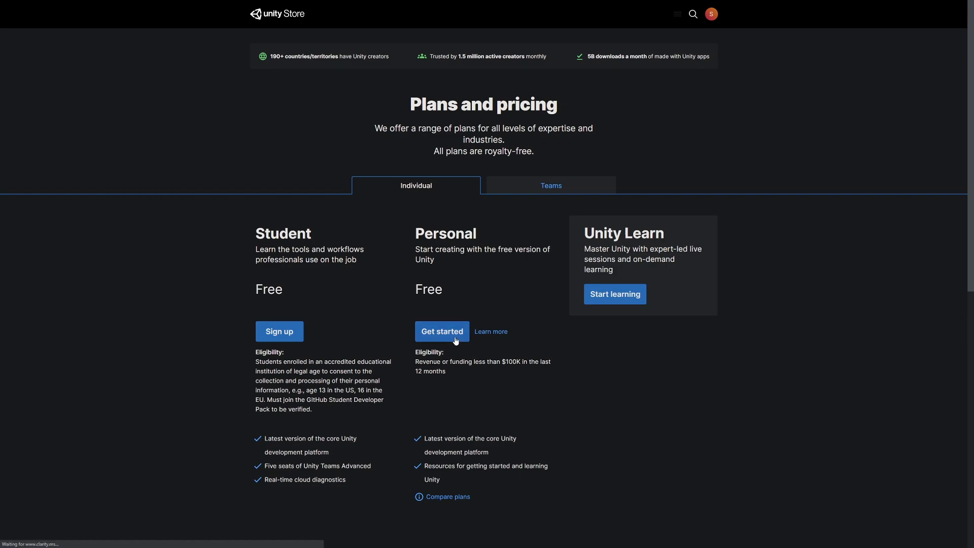
left_click(441, 331)
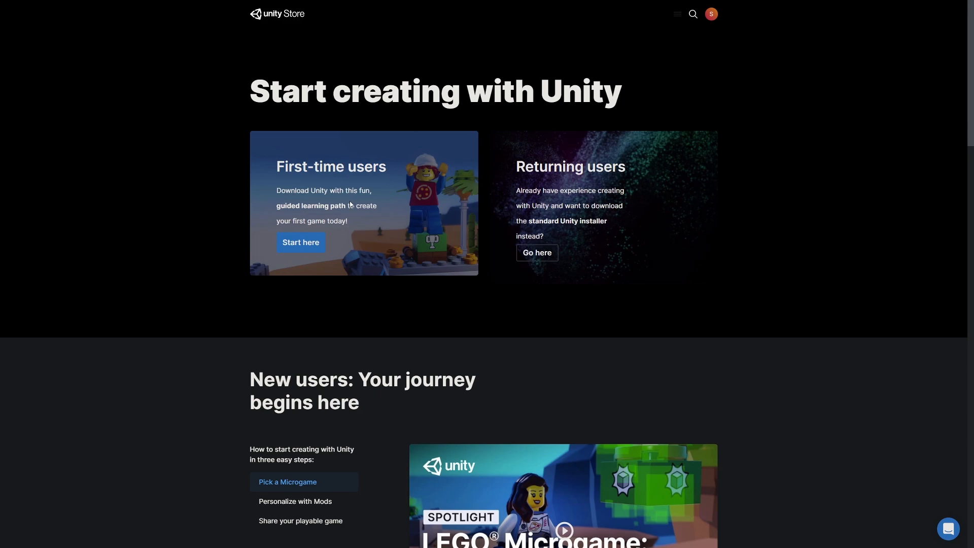
mouse_move(308, 245)
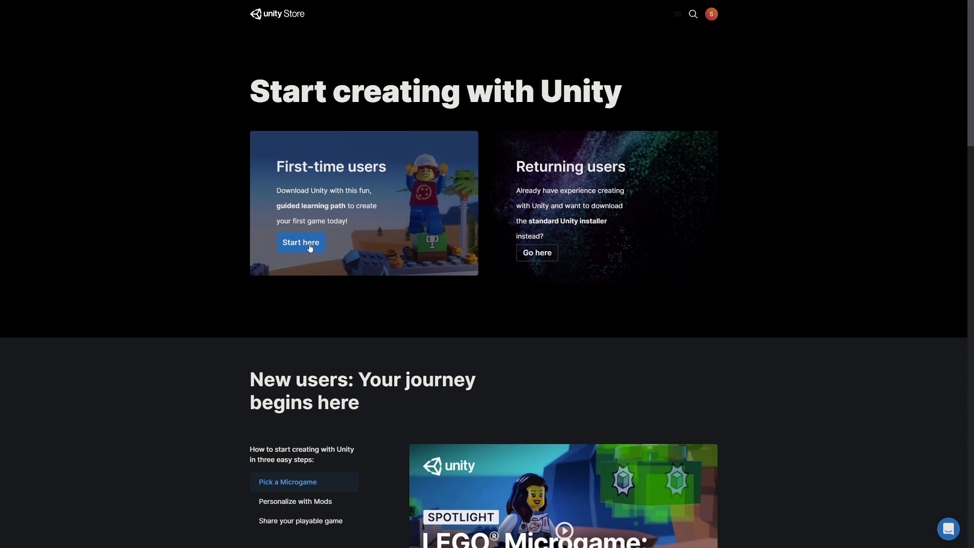
mouse_move(393, 213)
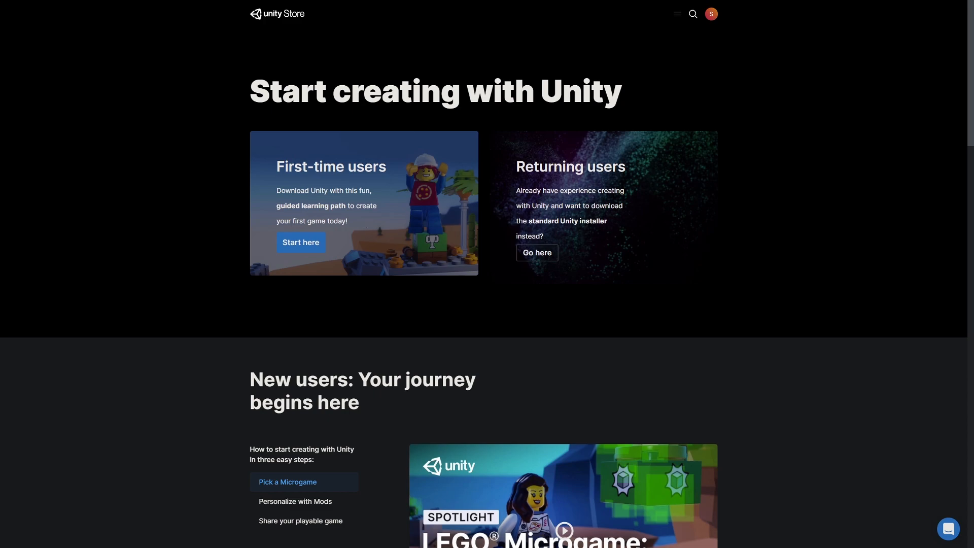
mouse_move(591, 199)
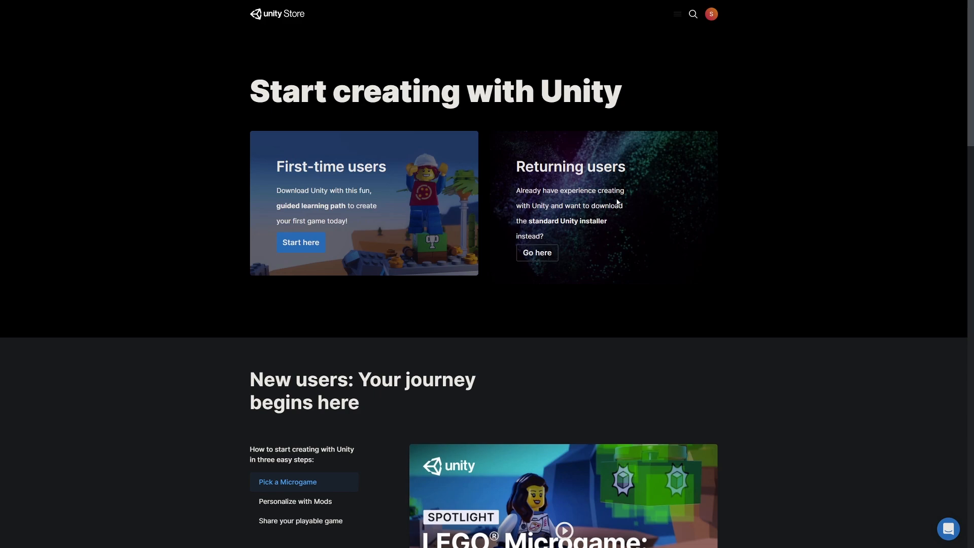
mouse_move(618, 203)
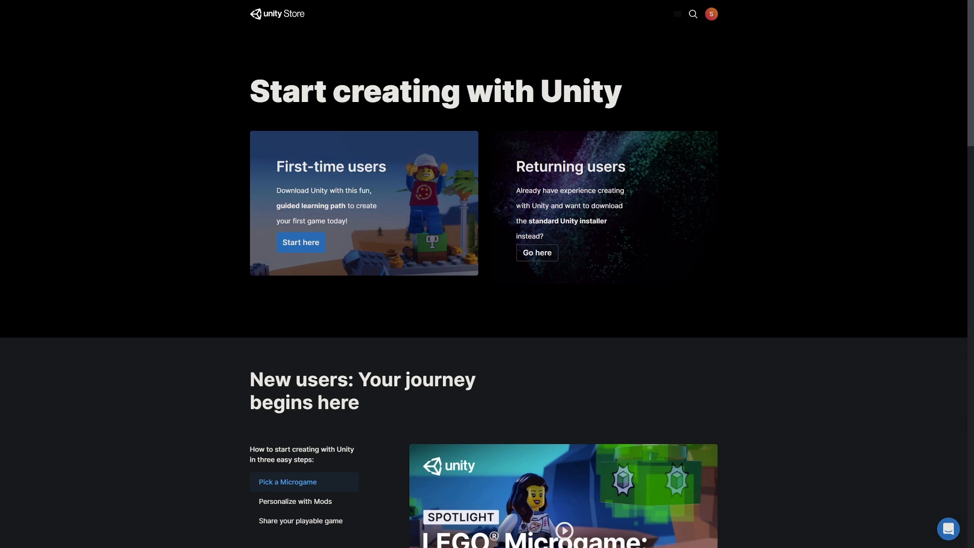
scroll("down", 3)
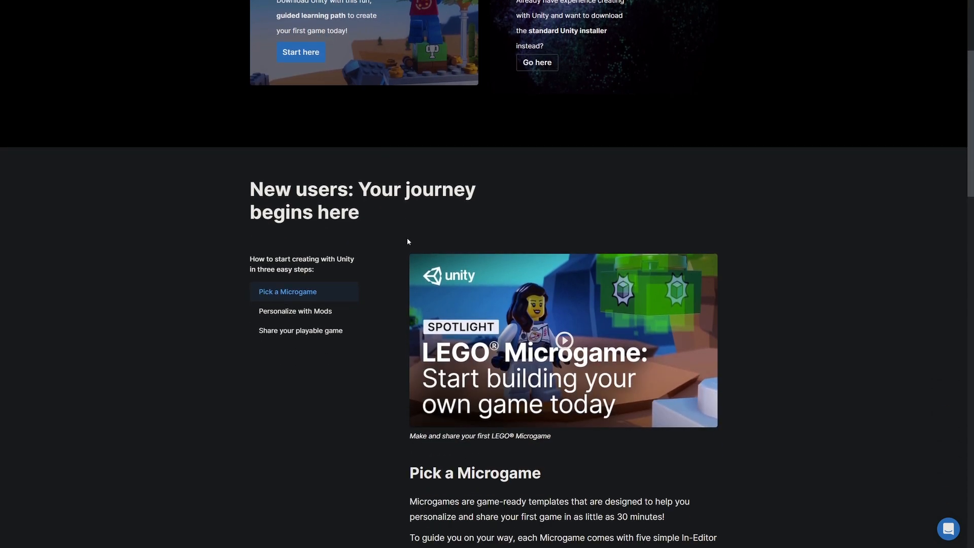
scroll("down", 3)
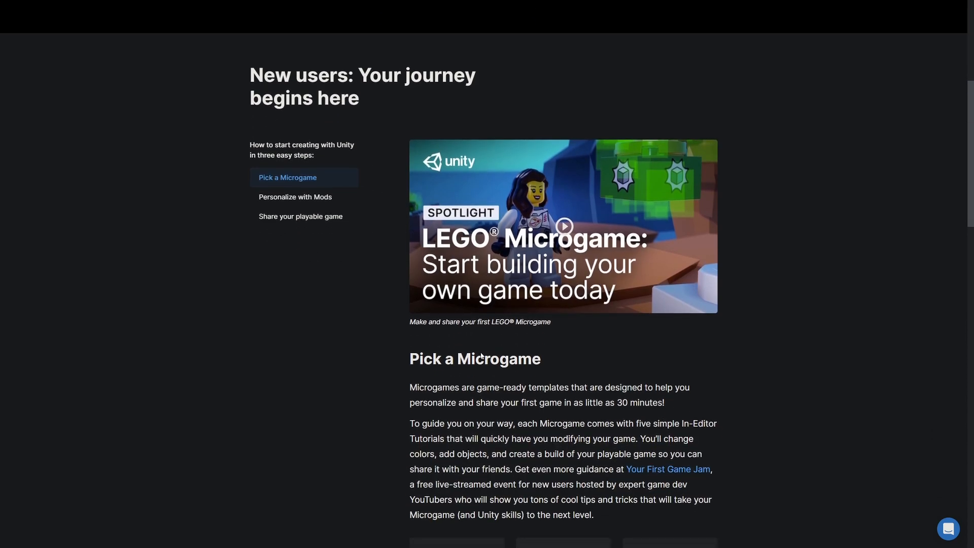
scroll("down", 3)
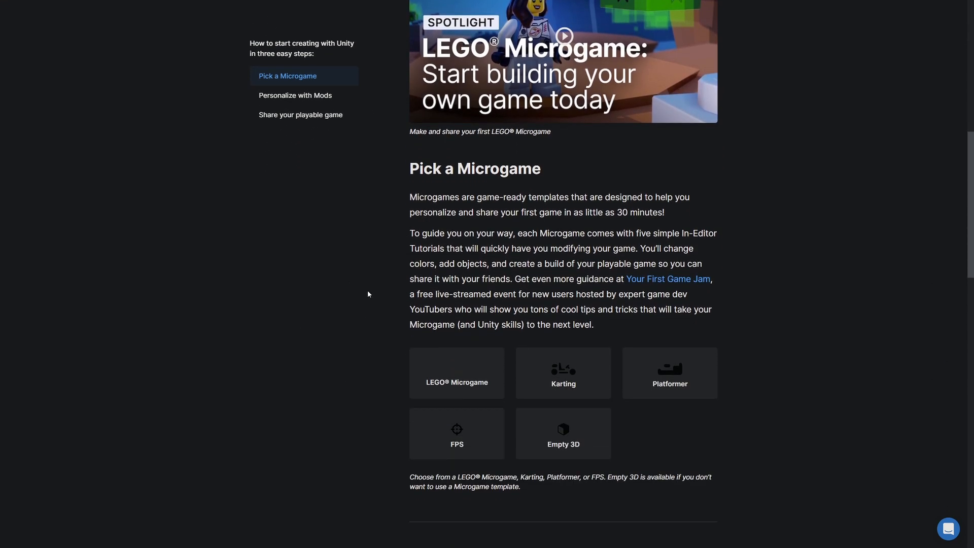
scroll("down", 3)
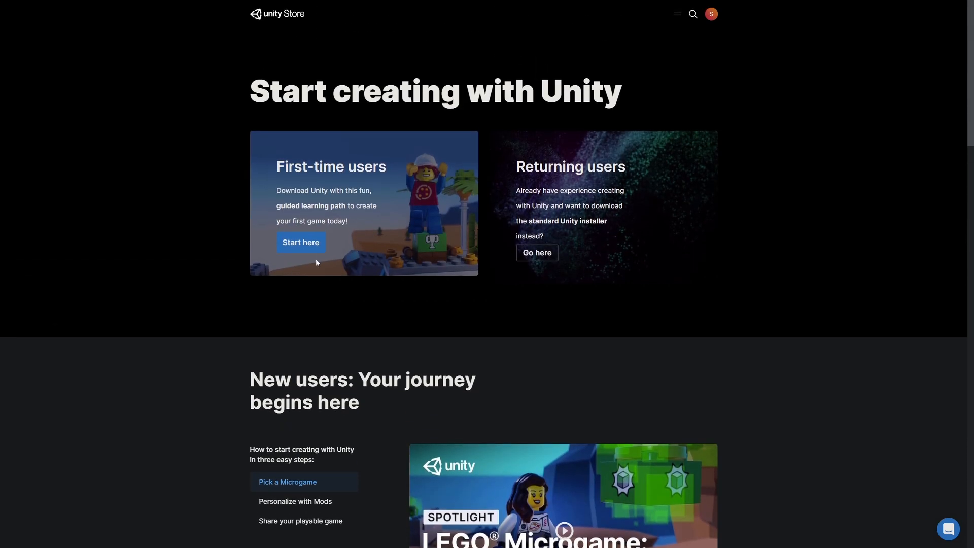
Step: Take the first-time user path and accept the terms to download UnityHubSetup.exe
left_click(300, 243)
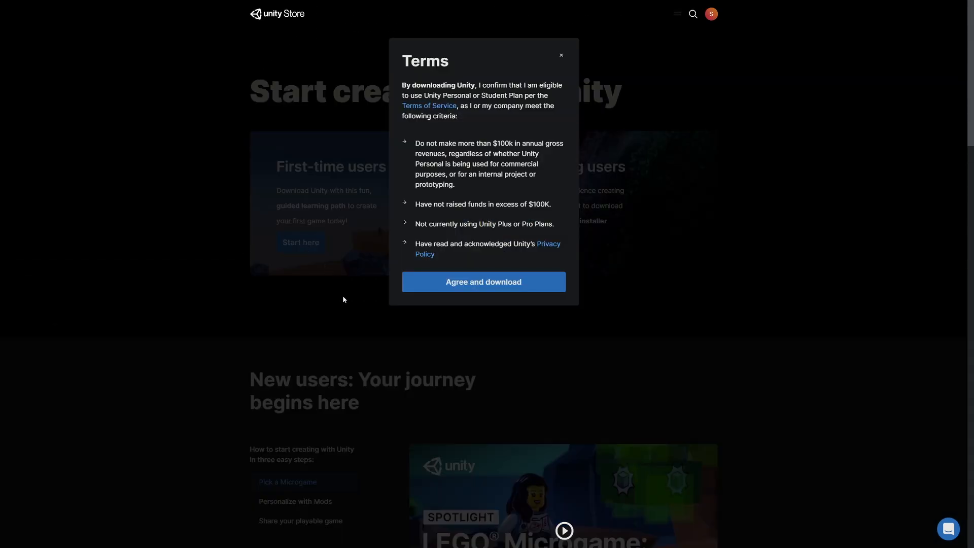
left_click(483, 281)
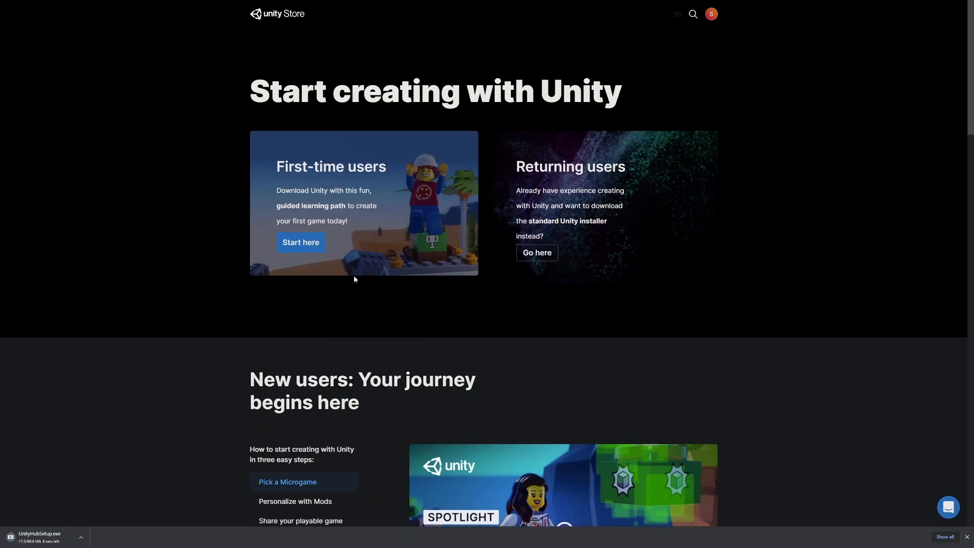
mouse_move(218, 243)
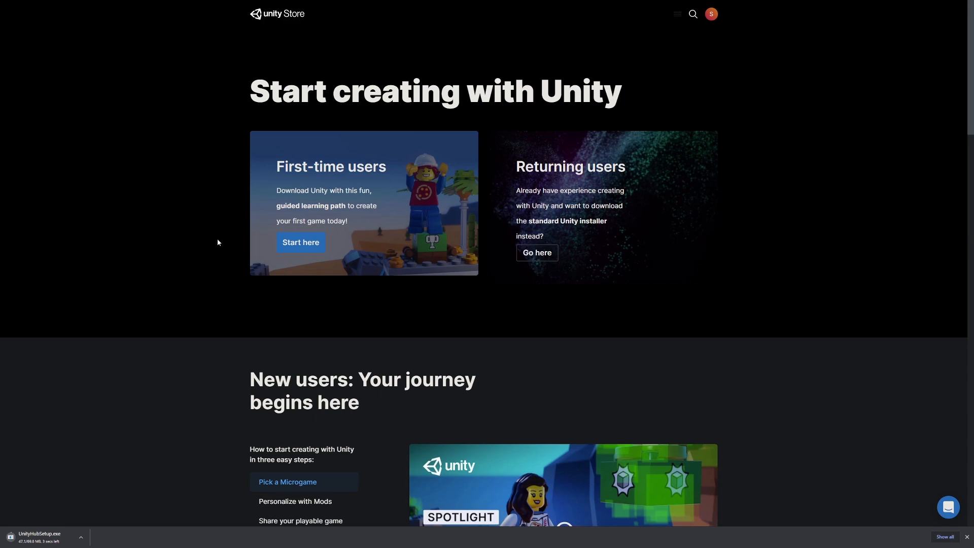
mouse_move(223, 212)
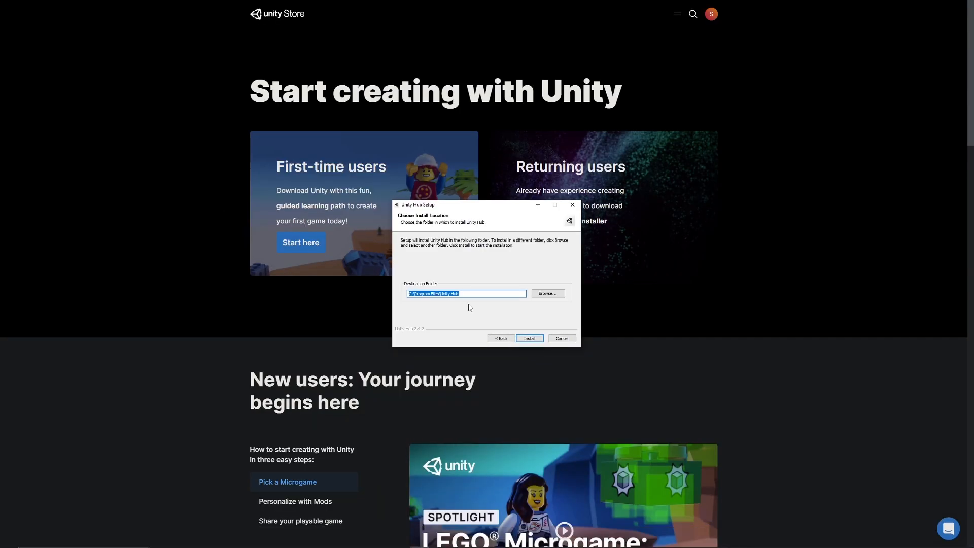
mouse_move(481, 306)
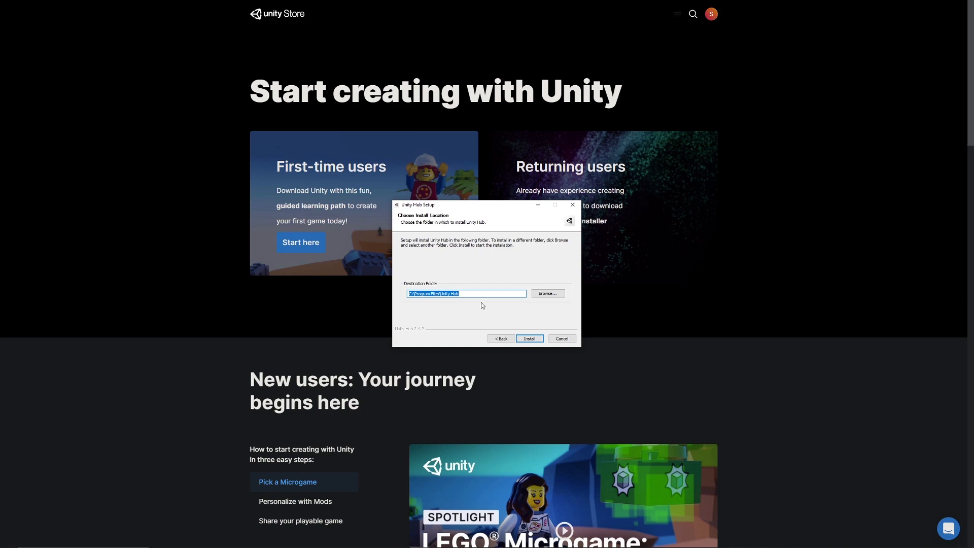
Step: Install Unity Hub to the default destination folder
left_click(529, 339)
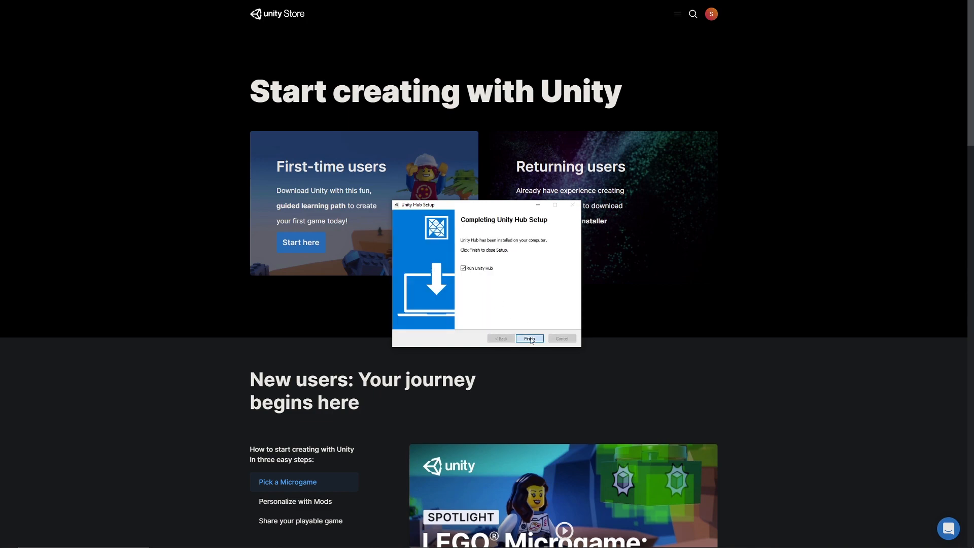
Step: Finish setup with Run Unity Hub checked so the Hub opens at the Install Unity 2019.4 step
left_click(529, 339)
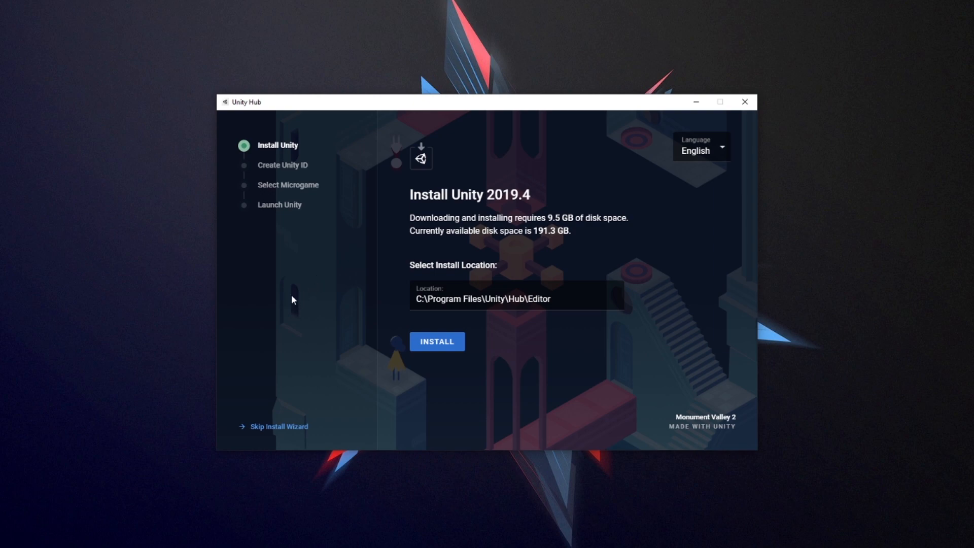
mouse_move(367, 152)
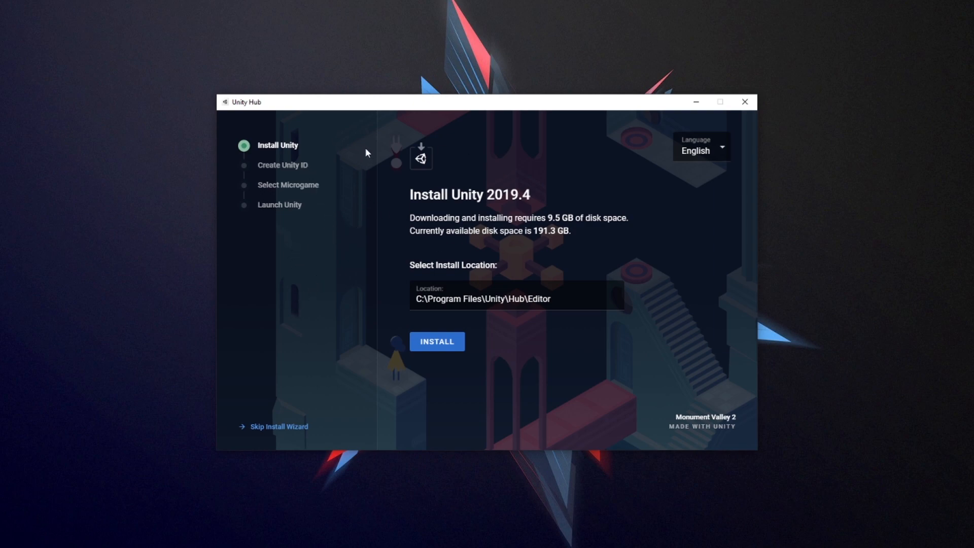
mouse_move(339, 212)
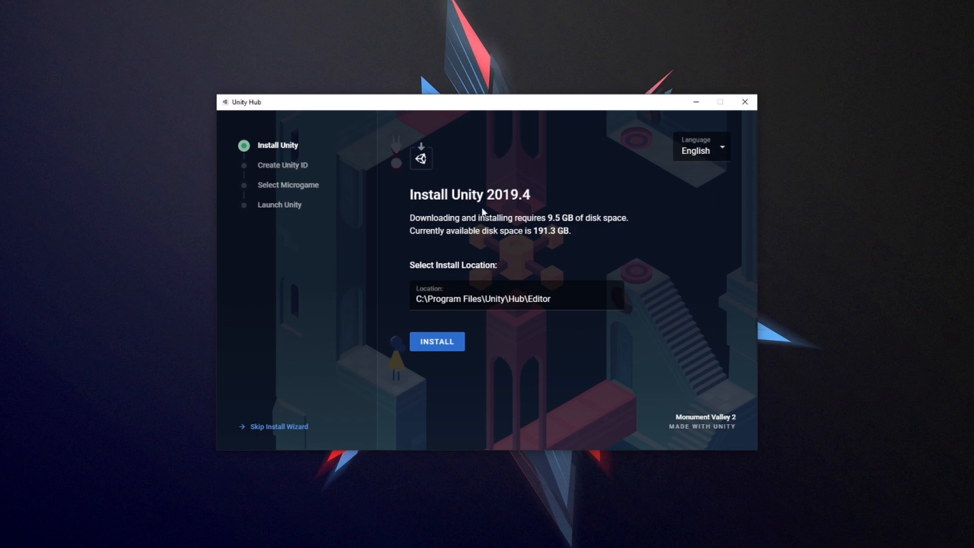
mouse_move(514, 214)
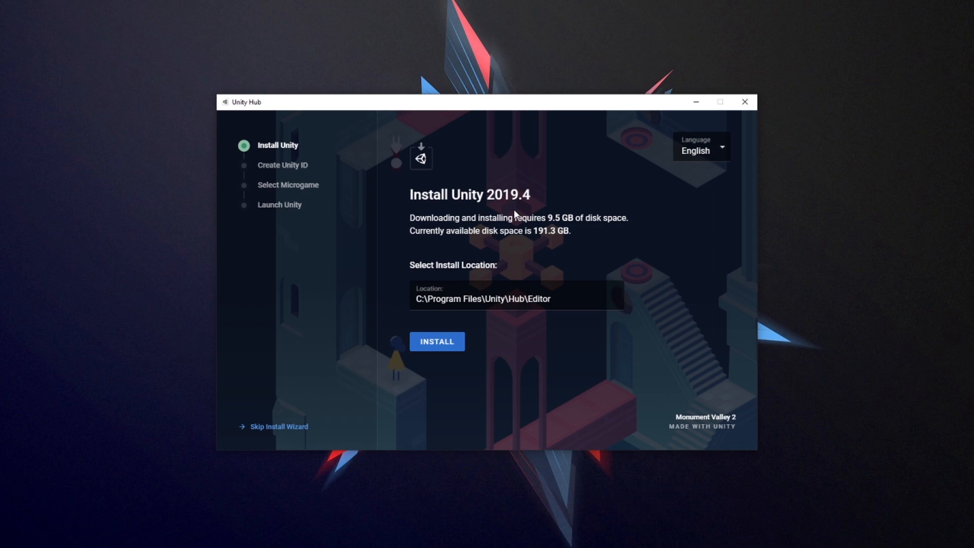
mouse_move(455, 204)
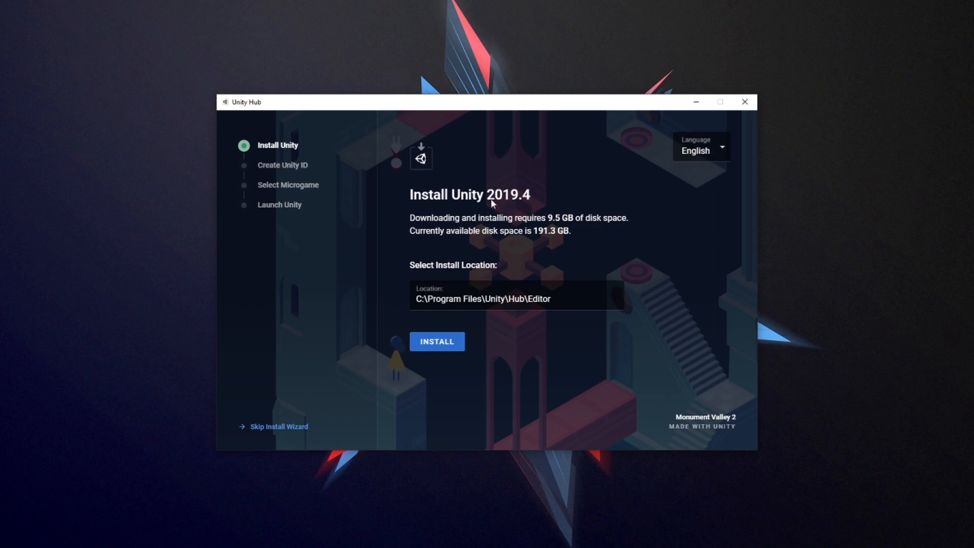
mouse_move(494, 189)
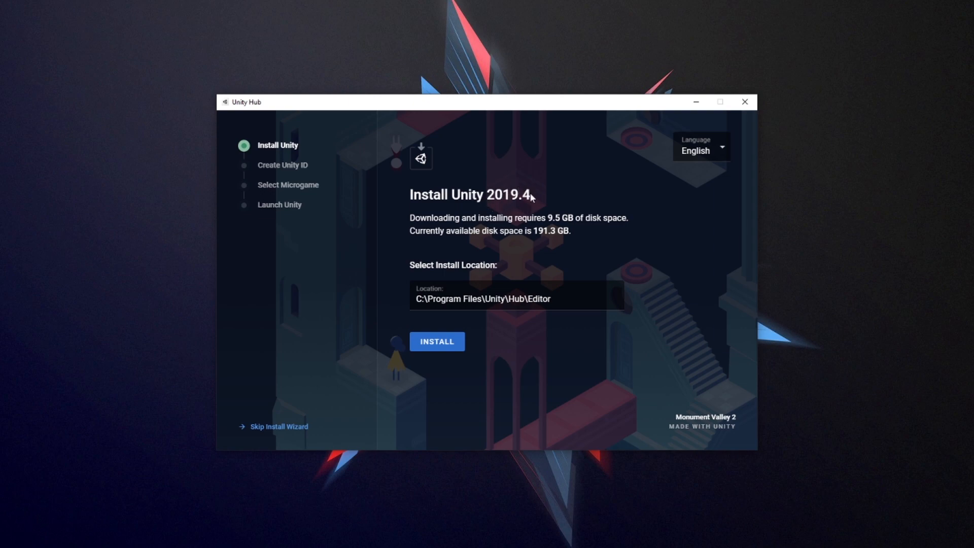
mouse_move(509, 200)
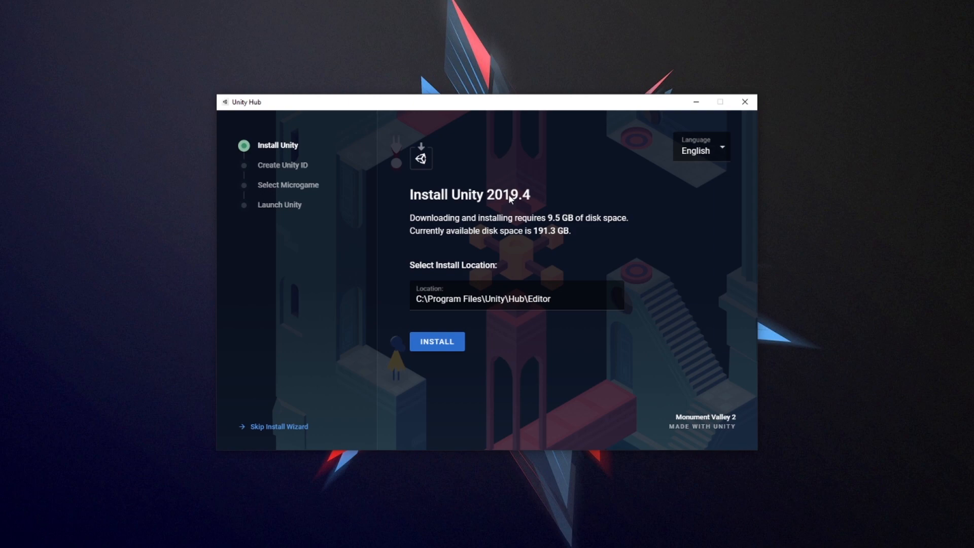
mouse_move(545, 225)
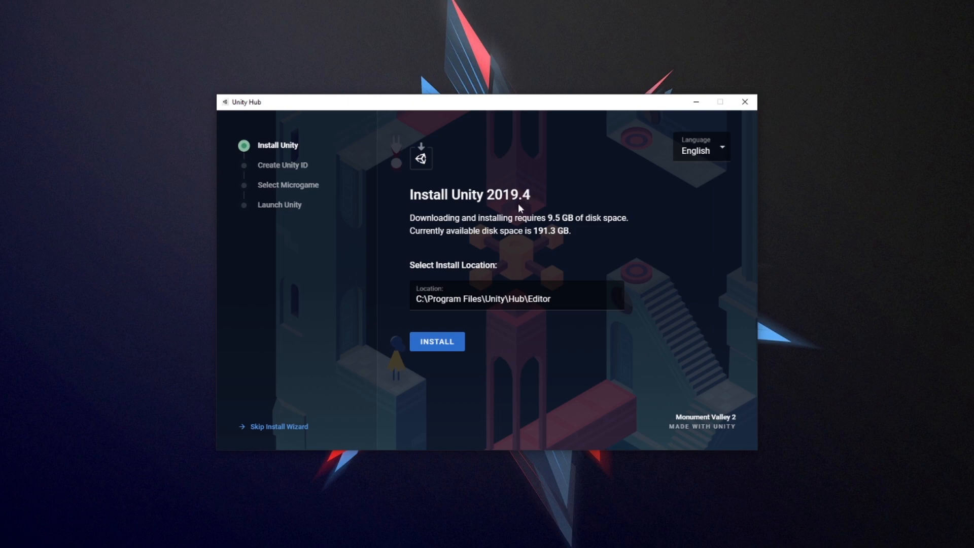
mouse_move(537, 192)
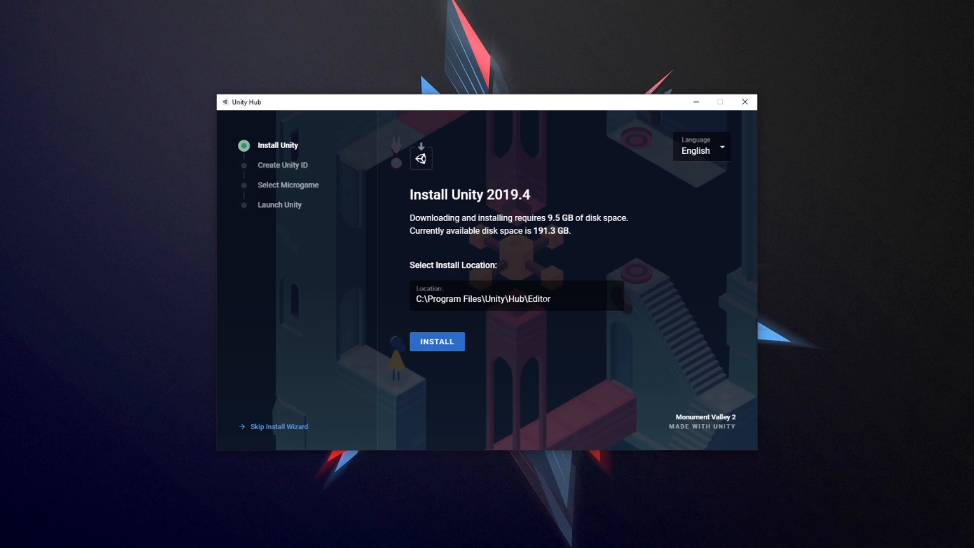
mouse_move(322, 207)
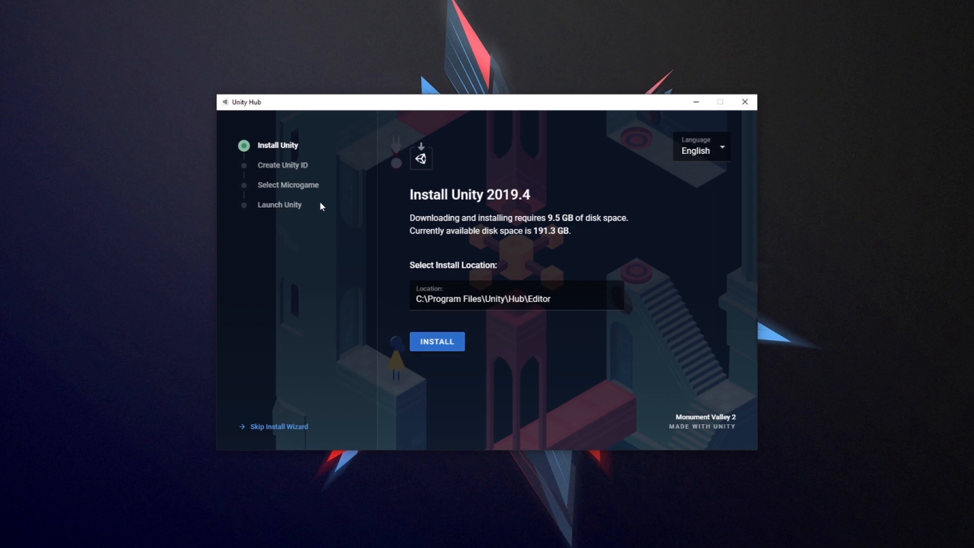
Step: Install Unity to the default location and continue with a Karting template project named 'Matteo Kart'
left_click(437, 341)
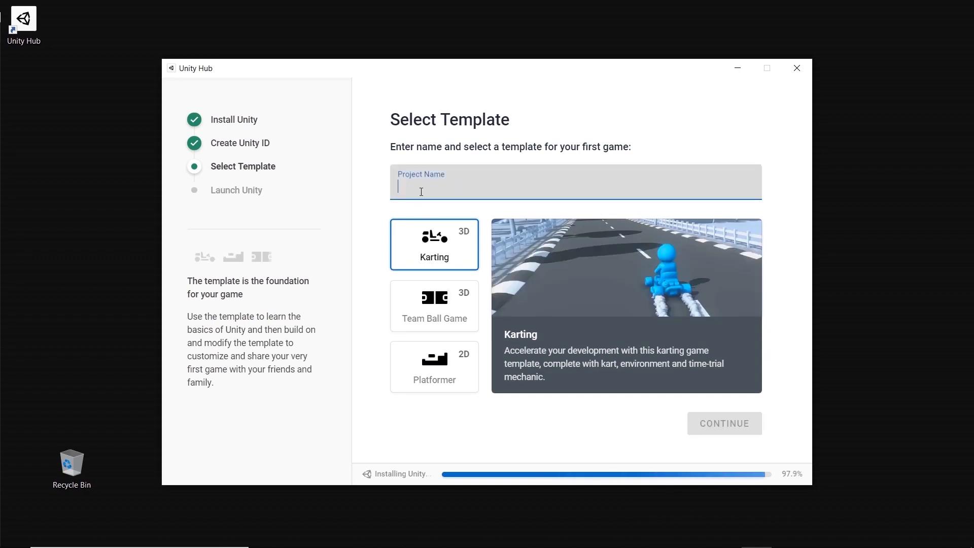
type("Matteo Kart")
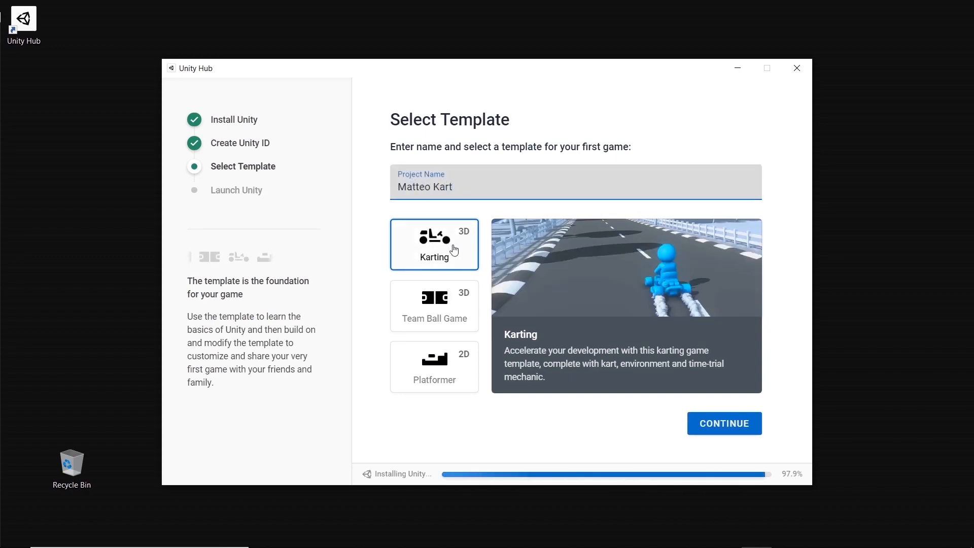
left_click(724, 423)
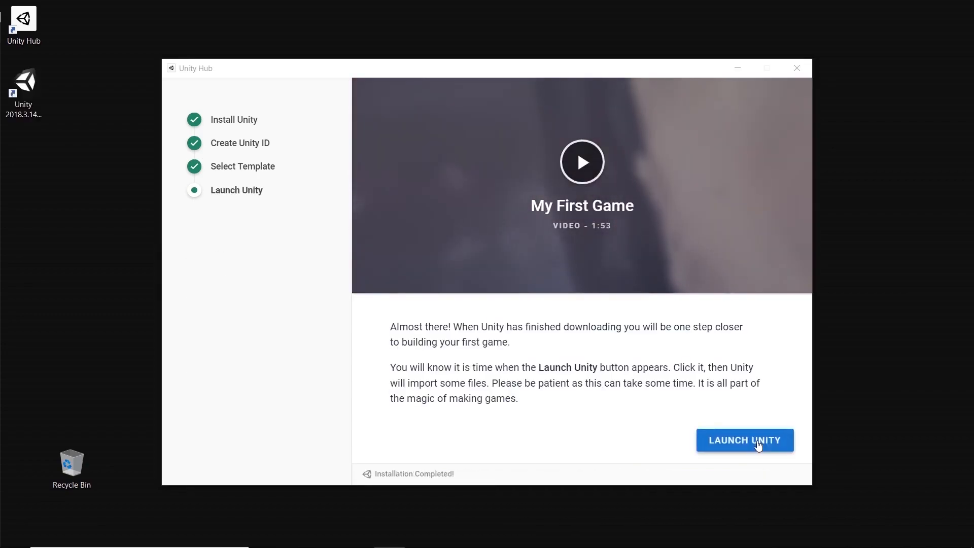
Step: Launch Unity so the Matteo Kart project opens in the editor with the Play Testing walkthrough
left_click(744, 439)
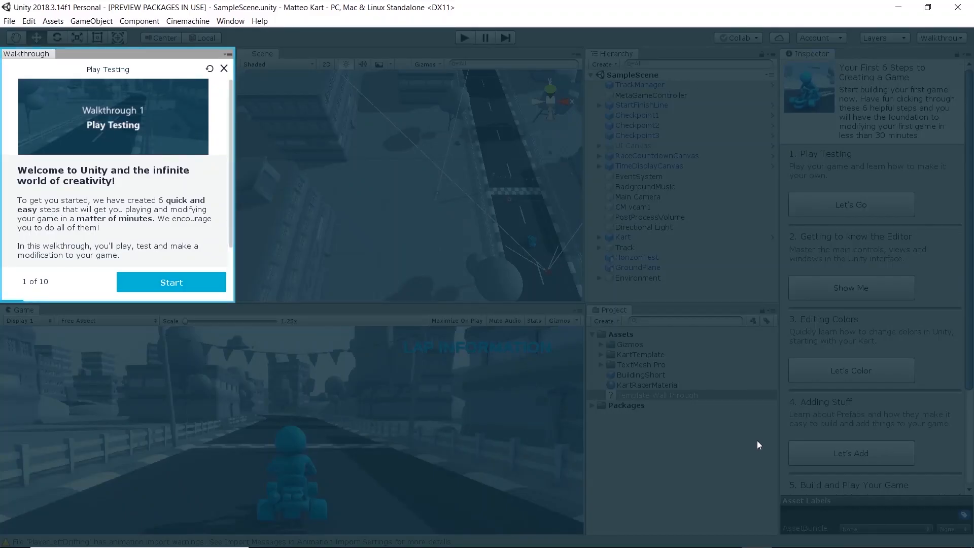
Step: Start the Play Testing walkthrough and enter Play Mode to run the kart race countdown
left_click(171, 282)
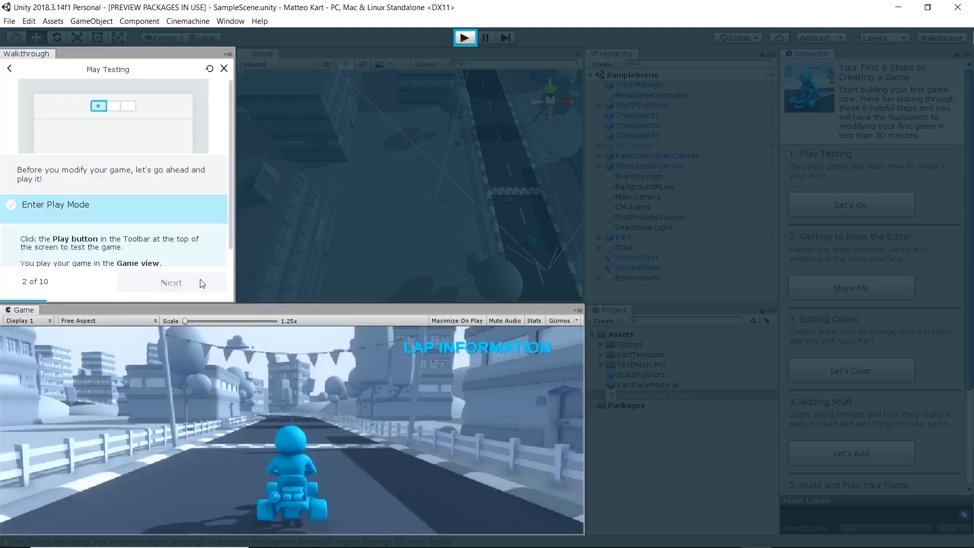
left_click(464, 37)
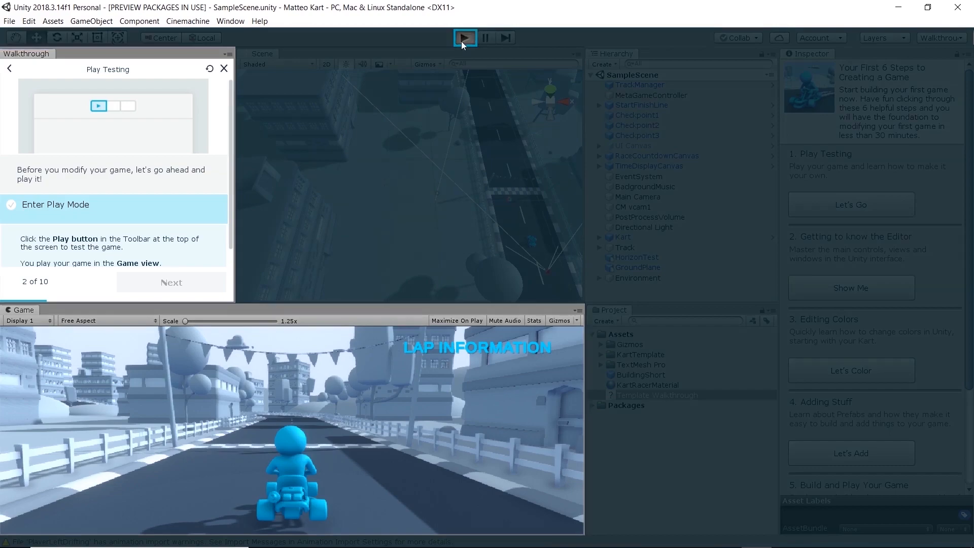
left_click(464, 37)
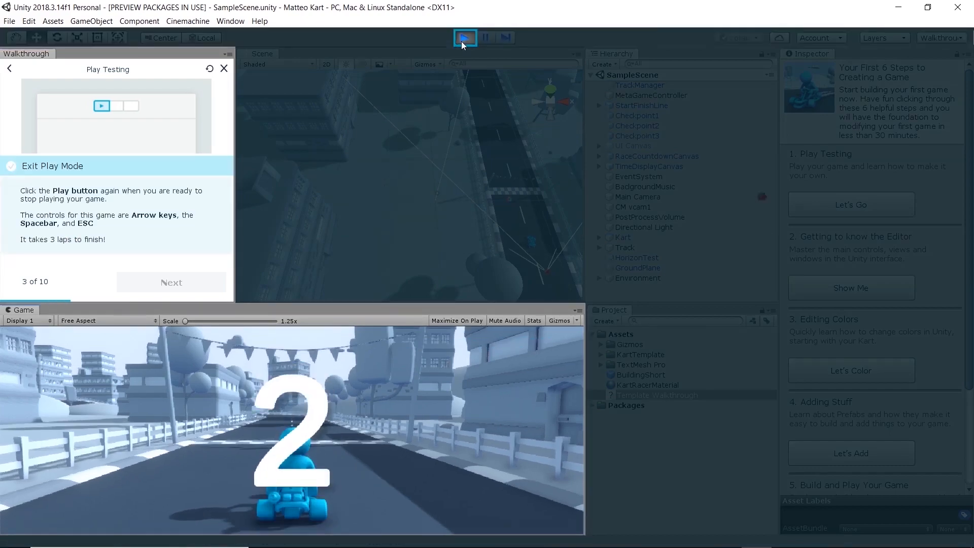